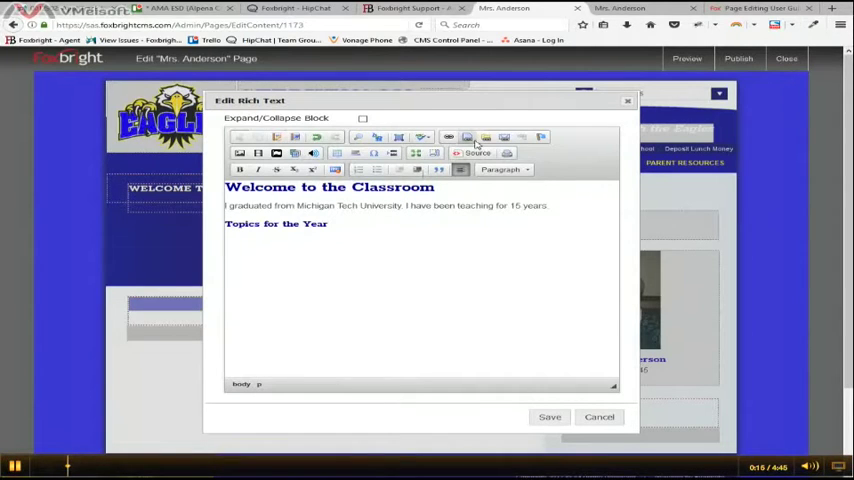
{"action": "mouse_move", "coordinate": [466, 138]}
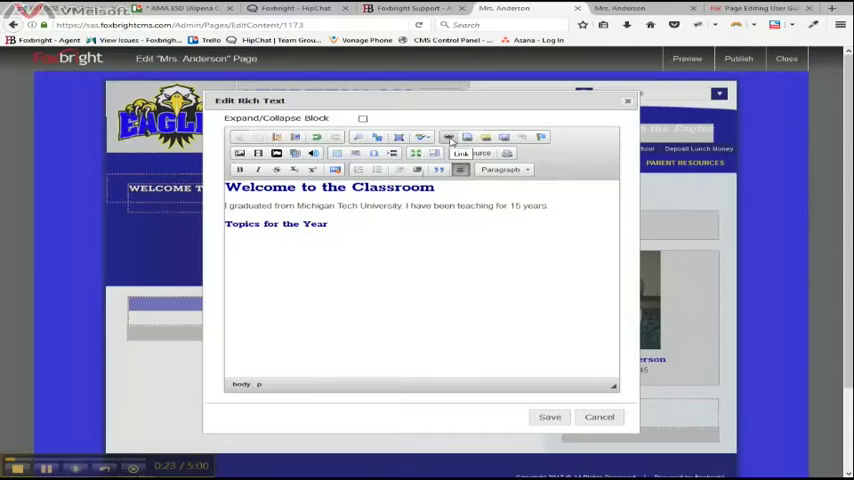
{"action": "mouse_move", "coordinate": [466, 137]}
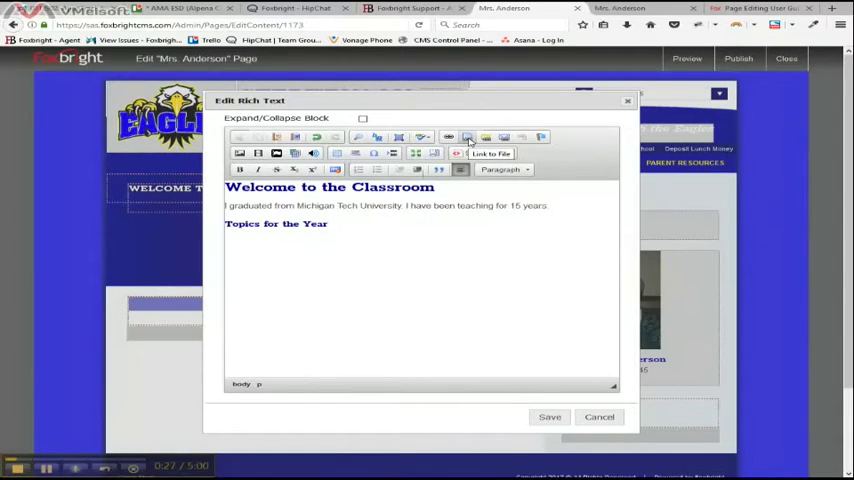
{"action": "mouse_move", "coordinate": [485, 138]}
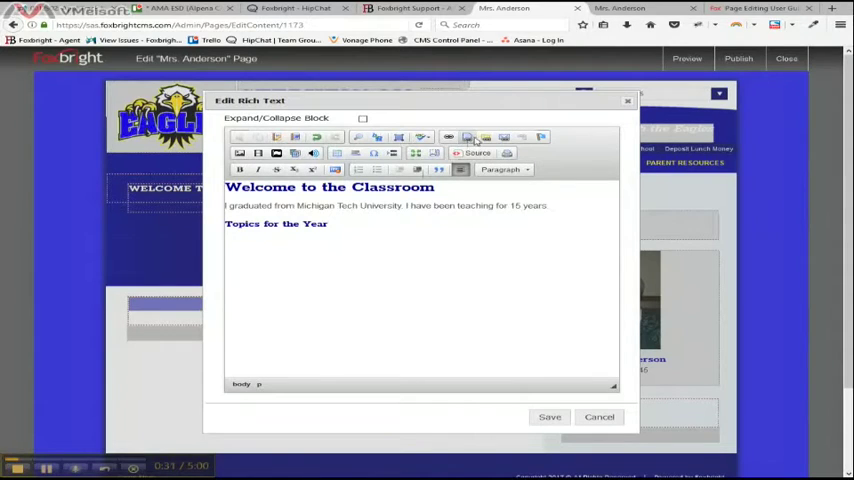
{"action": "mouse_move", "coordinate": [466, 137]}
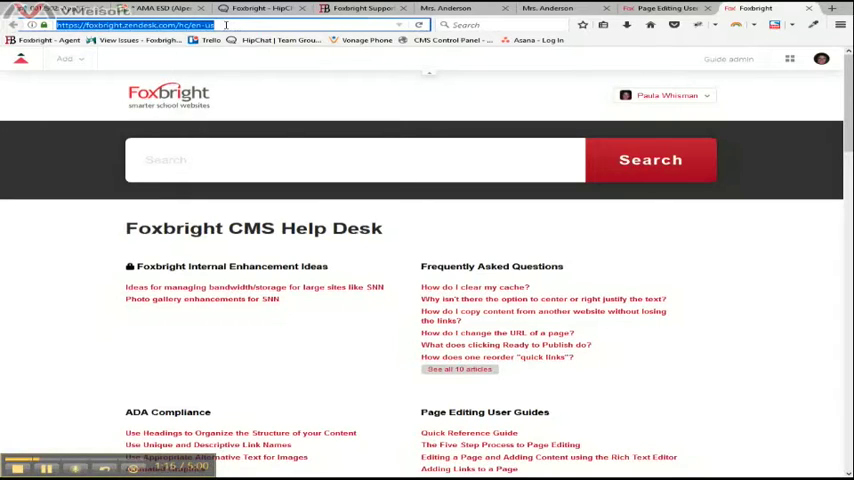
Step: Copy the Foxbright CMS Help Desk home page's web address from the address bar
{"action": "right_click", "coordinate": [230, 25]}
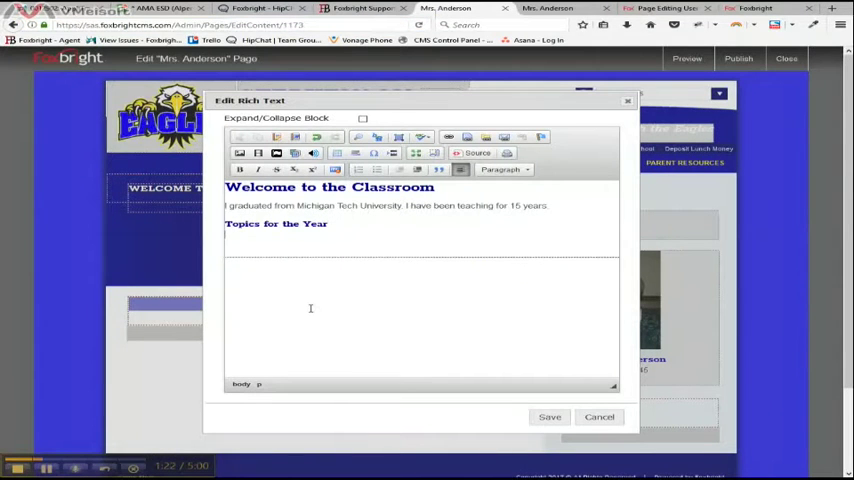
Step: Type 'Foxbright Help Desk' on the new line below the Topics for the Year heading
{"action": "type", "text": "Foxbright Hell"}
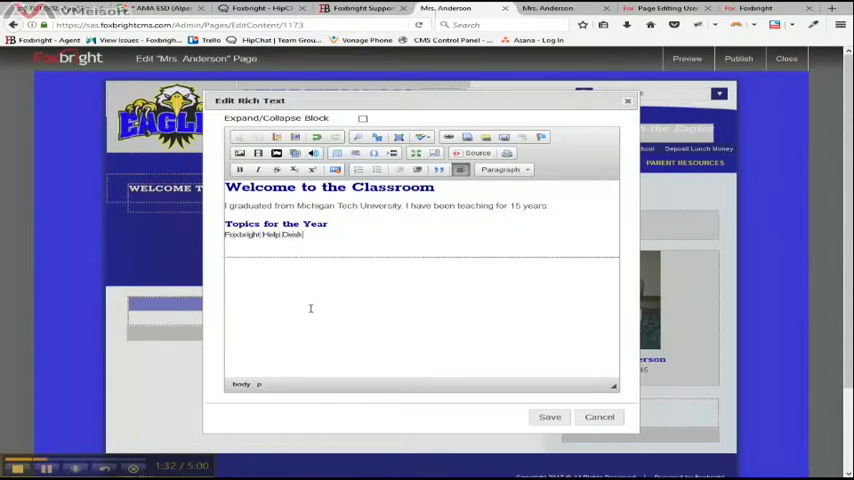
{"action": "mouse_move", "coordinate": [291, 261]}
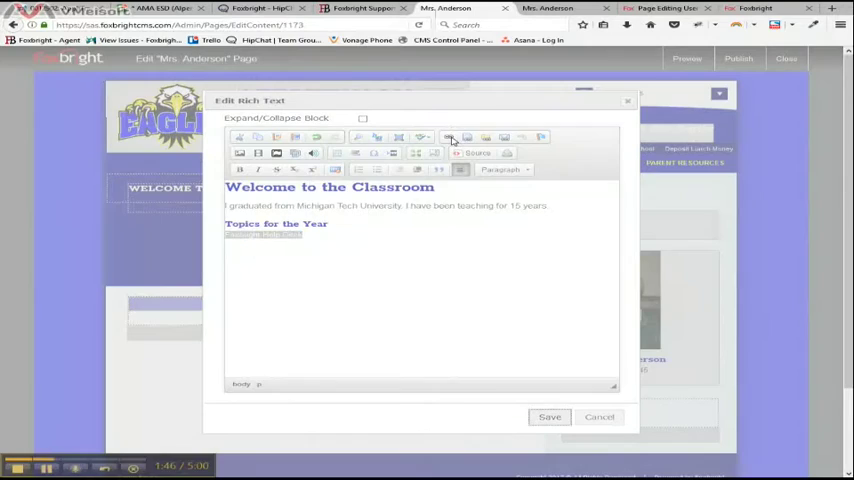
{"action": "left_click", "coordinate": [448, 137]}
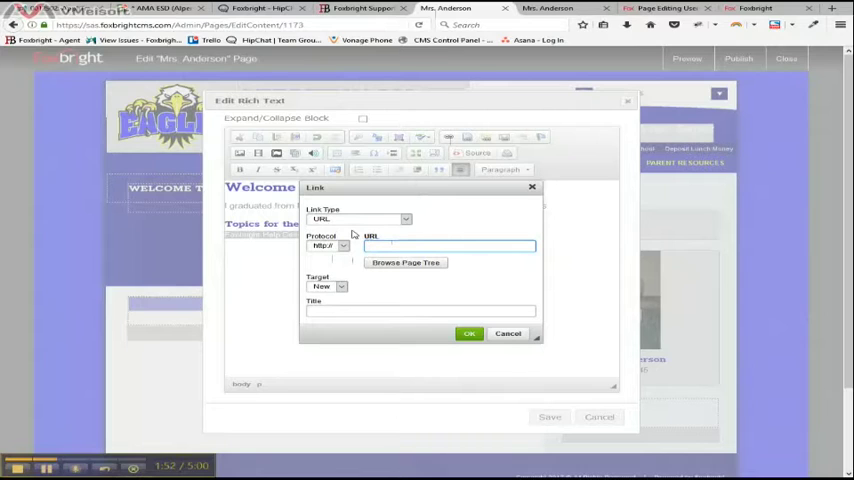
{"action": "right_click", "coordinate": [450, 246]}
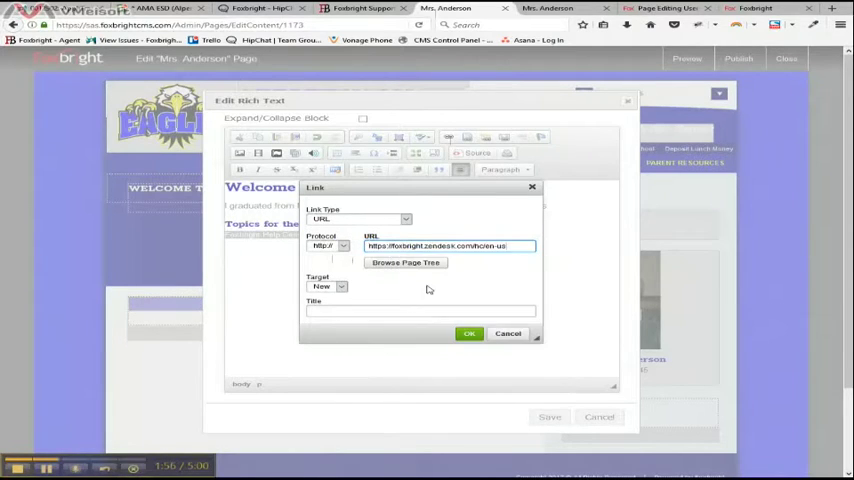
{"action": "left_click", "coordinate": [344, 246]}
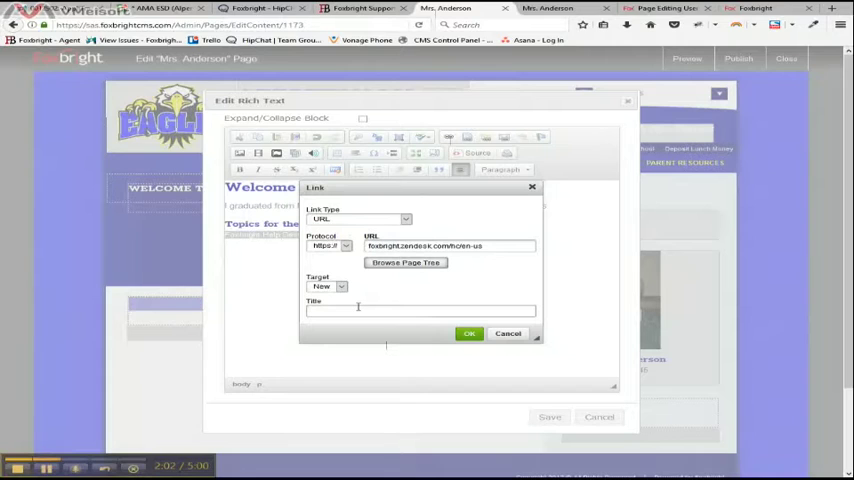
{"action": "left_click", "coordinate": [468, 333]}
{"action": "type", "text": "My Class Syllabus"}
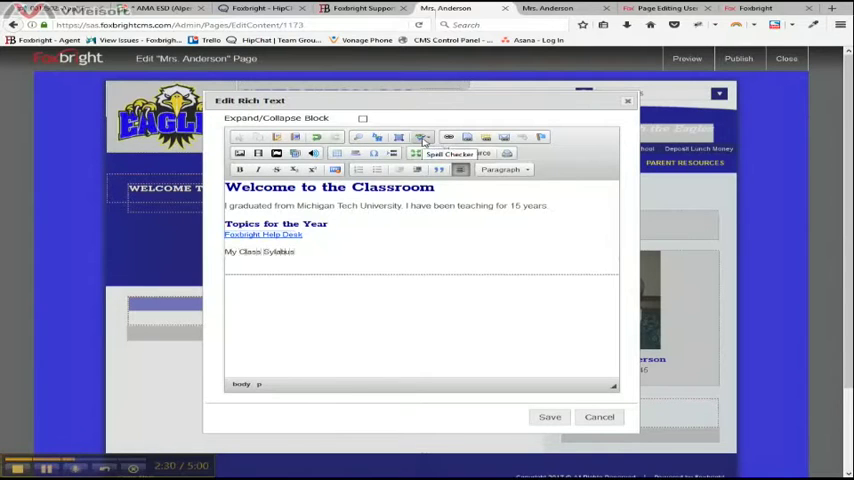
Step: Open the Spell Checker dropdown options in the editor toolbar
{"action": "left_click", "coordinate": [422, 137]}
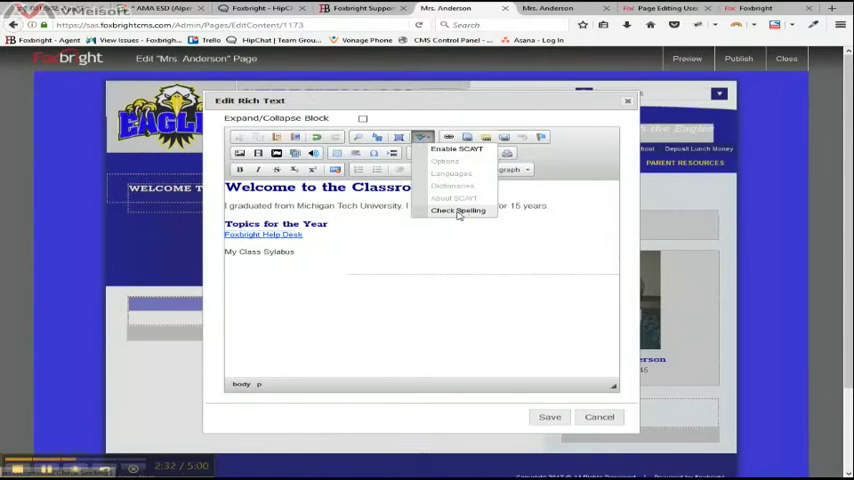
Step: Spell-check the text, ignoring 'Foxbright' and correcting 'Sylabus' to 'Syllabus'
{"action": "left_click", "coordinate": [459, 211]}
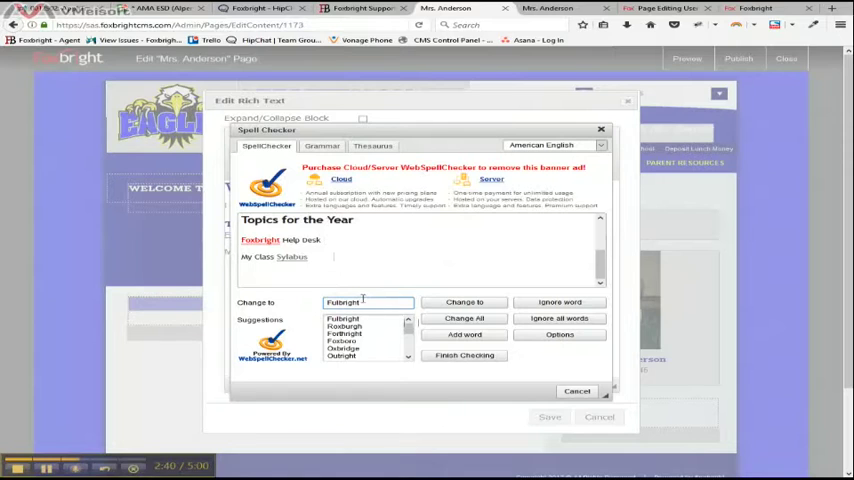
{"action": "mouse_move", "coordinate": [564, 302]}
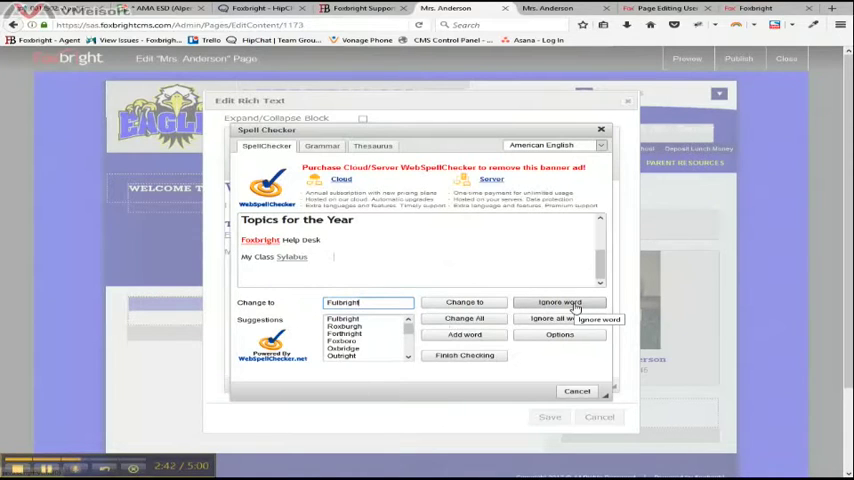
{"action": "left_click", "coordinate": [558, 302]}
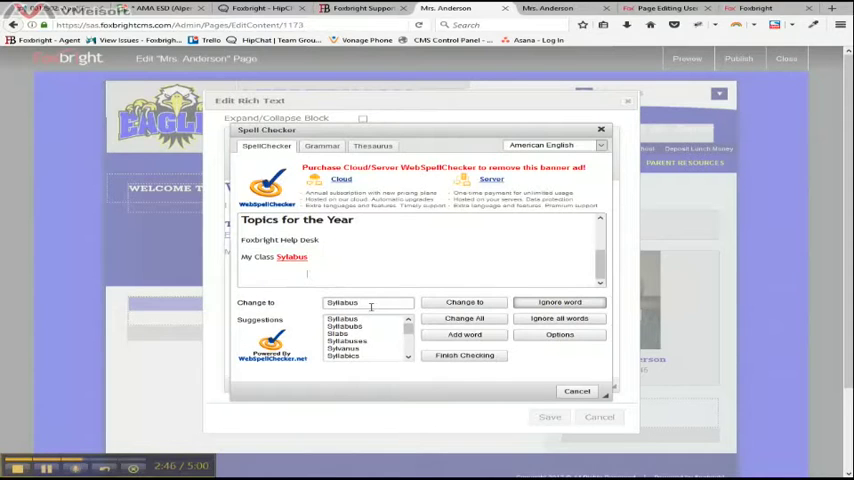
{"action": "mouse_move", "coordinate": [463, 302]}
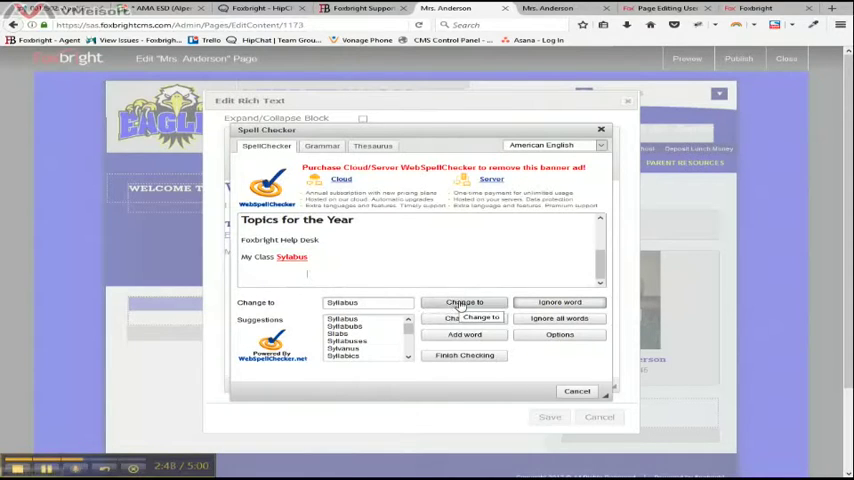
{"action": "left_click", "coordinate": [463, 302]}
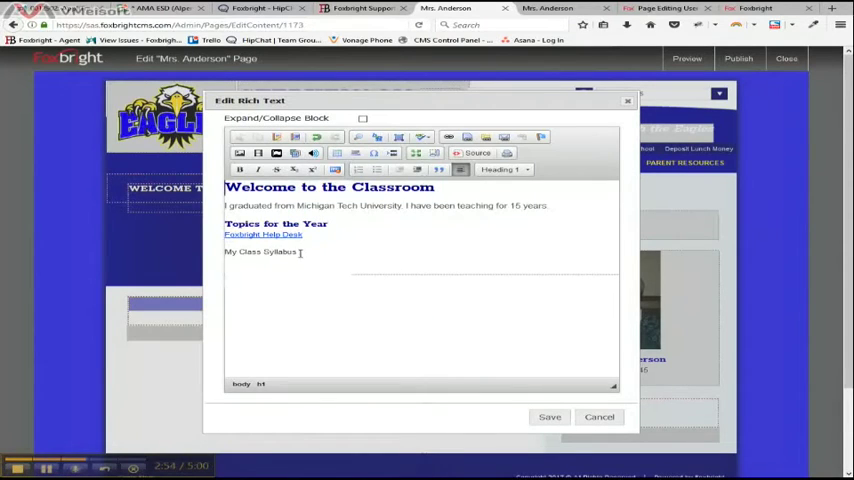
Step: Select 'My Class Syllabus' and start adding a new file under the My Files category
{"action": "triple_click", "coordinate": [259, 251]}
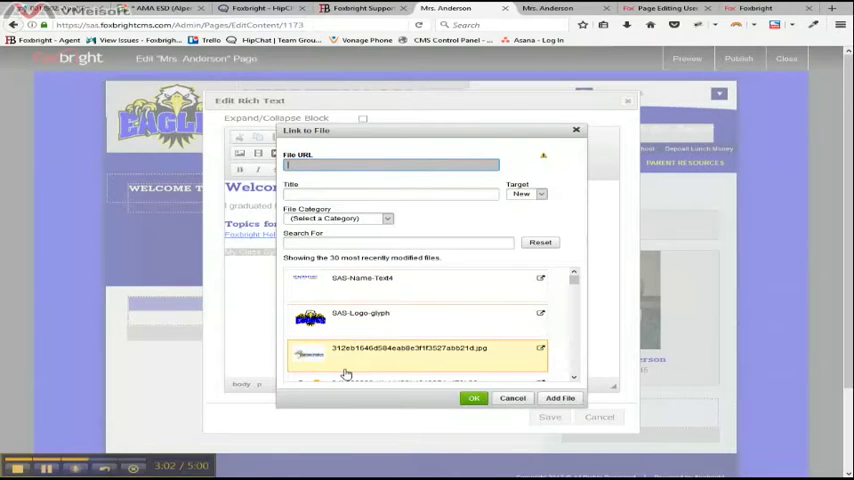
{"action": "mouse_move", "coordinate": [350, 318]}
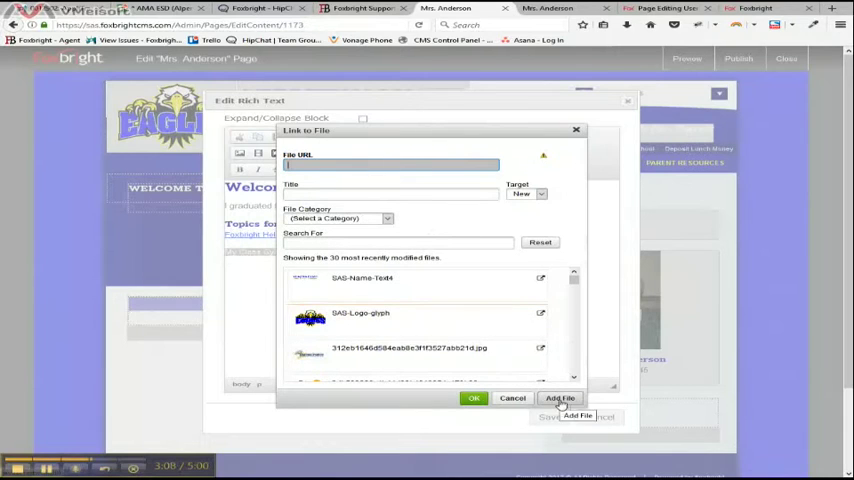
{"action": "left_click", "coordinate": [560, 398]}
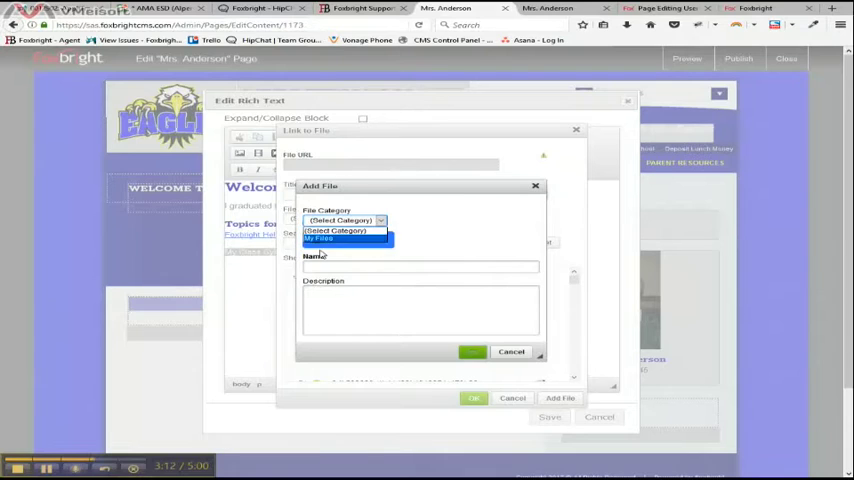
{"action": "left_click", "coordinate": [324, 239]}
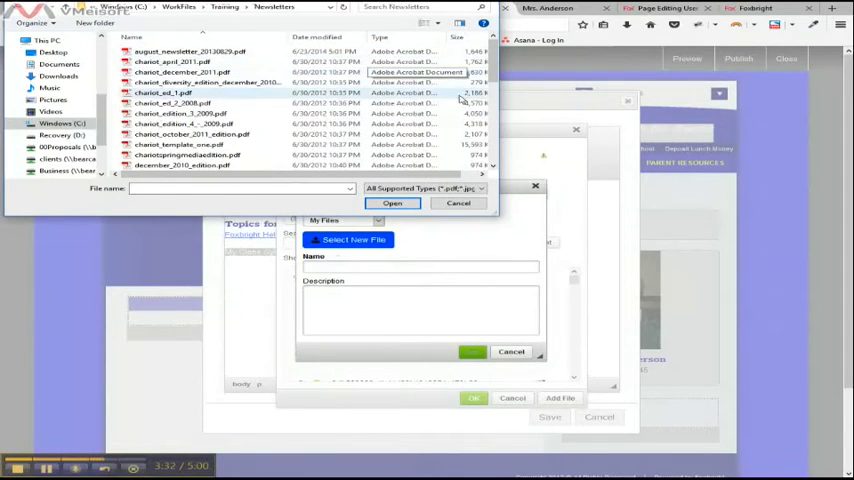
Step: Choose chariot_diversity_edition_december_2010.pdf from the Newsletters folder
{"action": "left_click", "coordinate": [190, 80]}
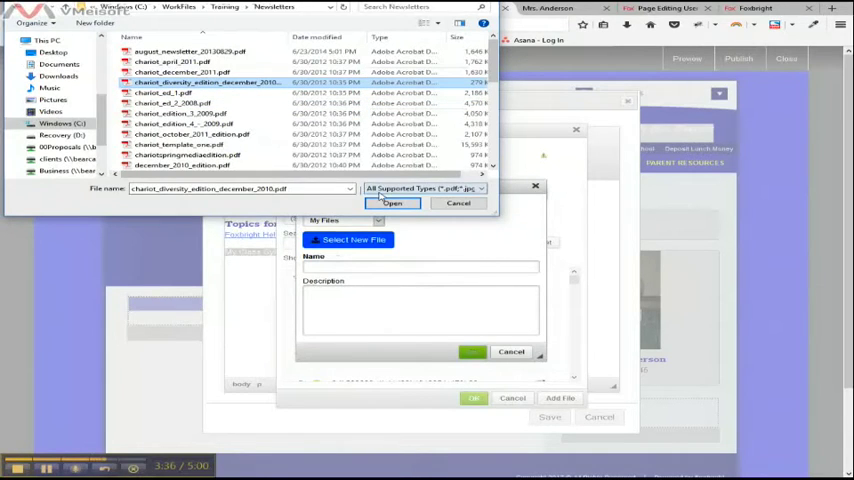
{"action": "left_click", "coordinate": [392, 203]}
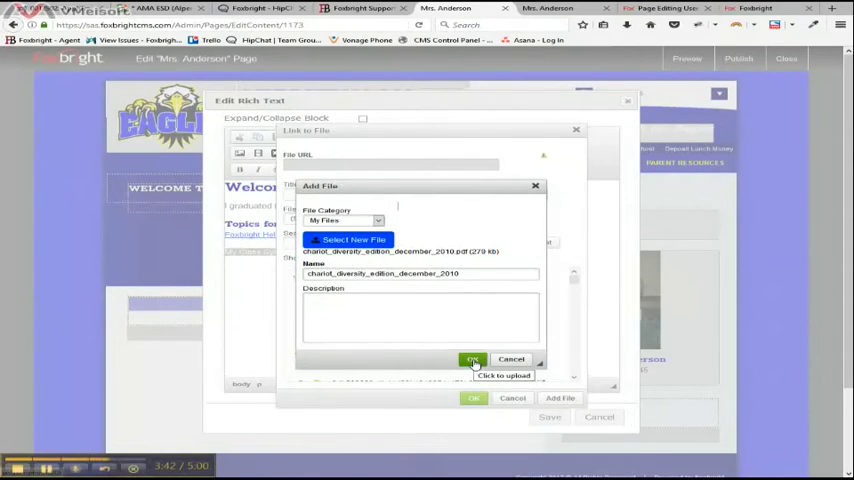
Step: Upload the chariot_diversity_edition_december_2010 PDF and link 'My Class Syllabus' to it
{"action": "left_click", "coordinate": [471, 359]}
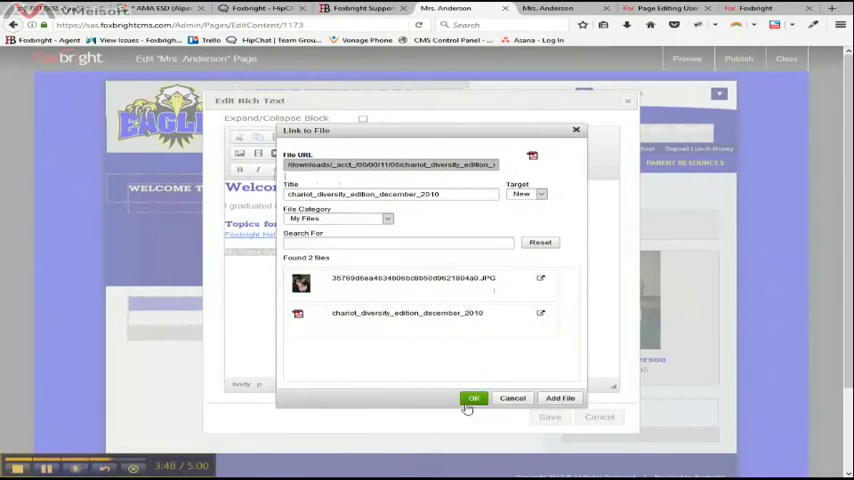
{"action": "left_click", "coordinate": [473, 398]}
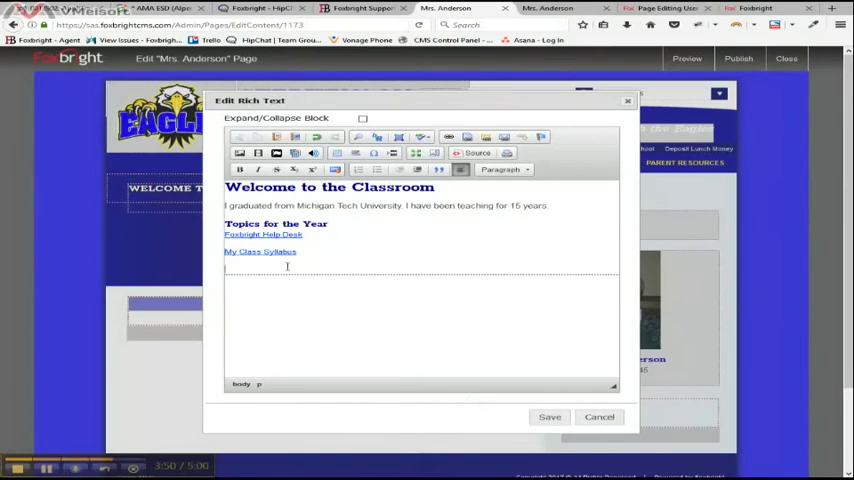
{"action": "mouse_move", "coordinate": [340, 265]}
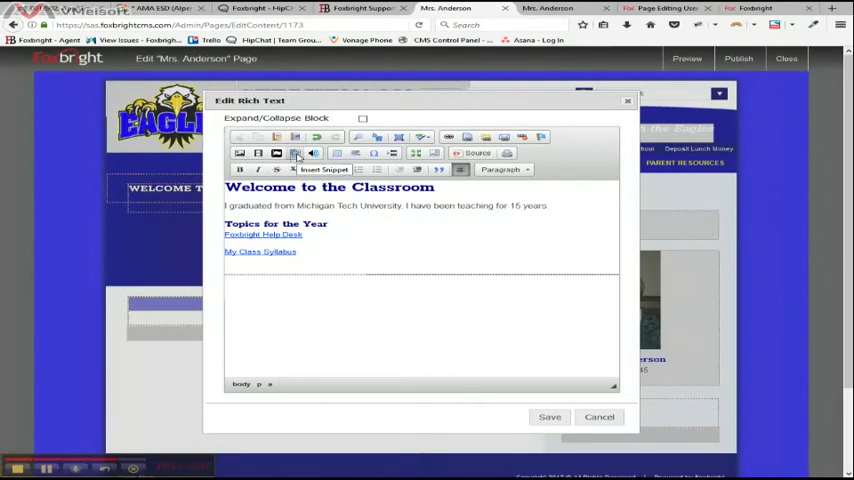
Step: Open the Insert Snippet list of file-type icons like PDF, Word and Excel
{"action": "left_click", "coordinate": [297, 153]}
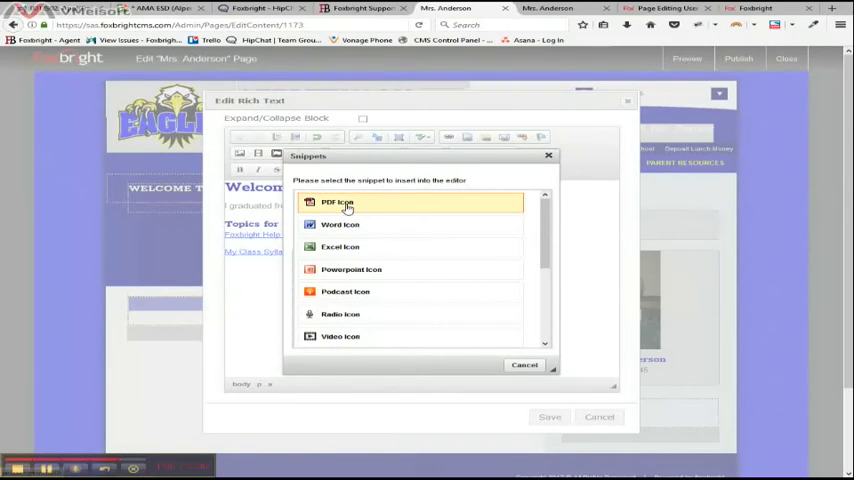
{"action": "mouse_move", "coordinate": [351, 269]}
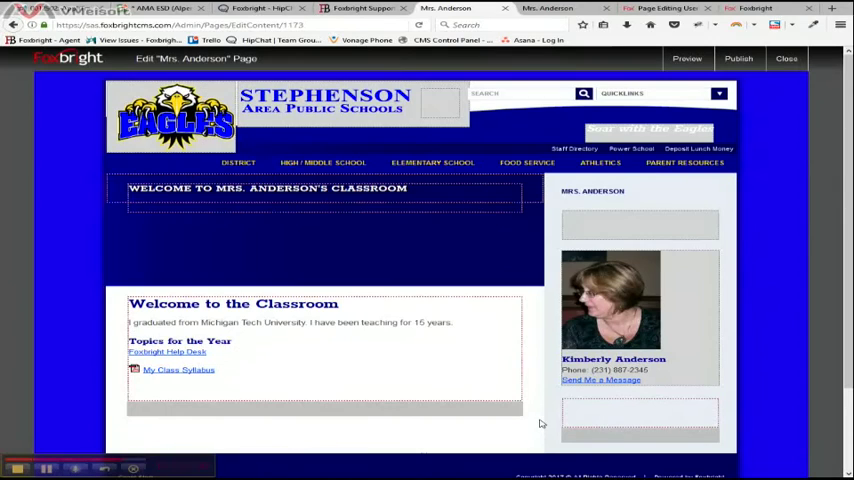
{"action": "mouse_move", "coordinate": [346, 365]}
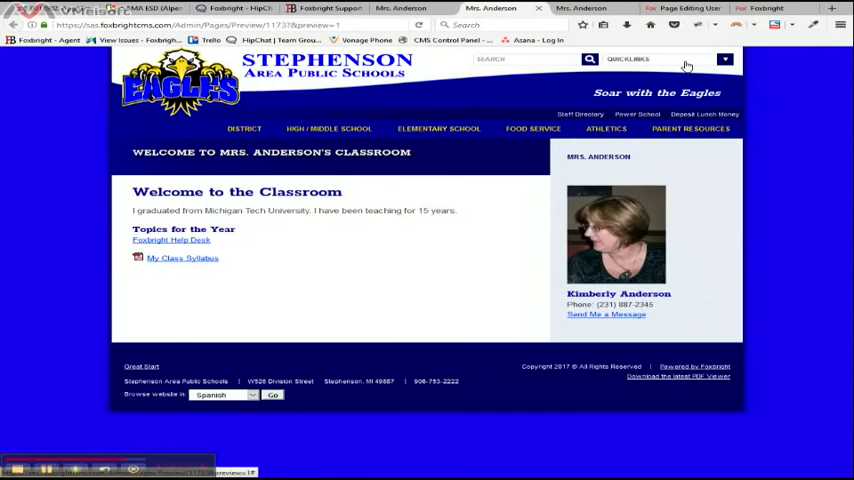
{"action": "mouse_move", "coordinate": [192, 245]}
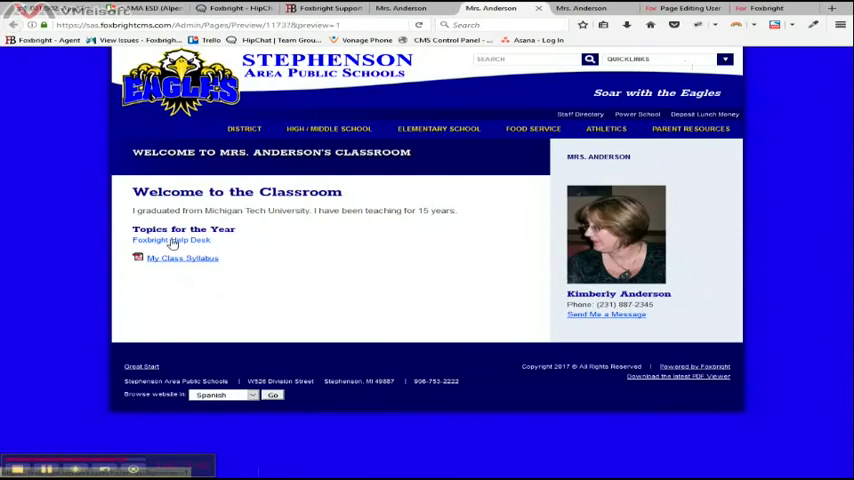
Step: Test the Foxbright Help Desk and My Class Syllabus links on the page preview
{"action": "left_click", "coordinate": [170, 240]}
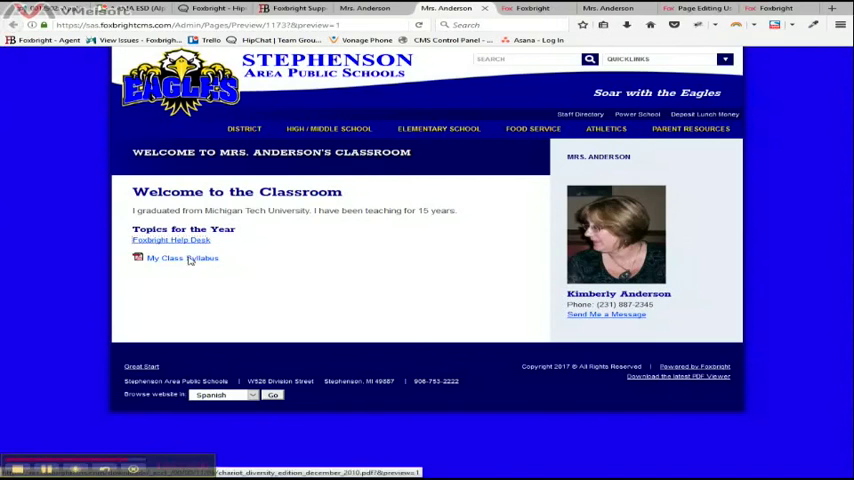
{"action": "left_click", "coordinate": [183, 257]}
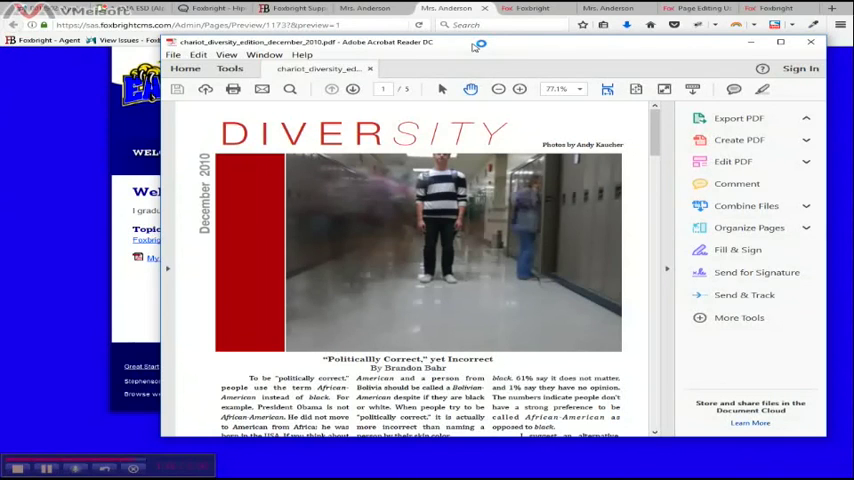
Step: Open the December 2010 Diversity newsletter PDF in Acrobat Reader DC, showing Word export options
{"action": "left_click", "coordinate": [739, 118]}
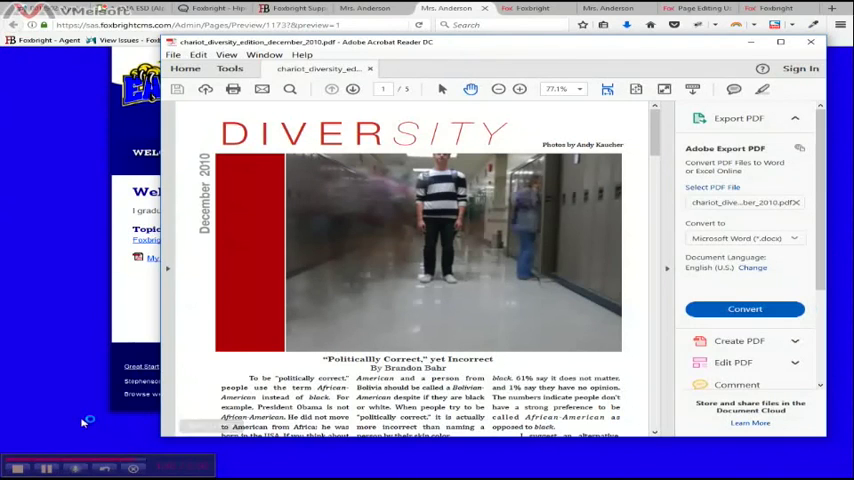